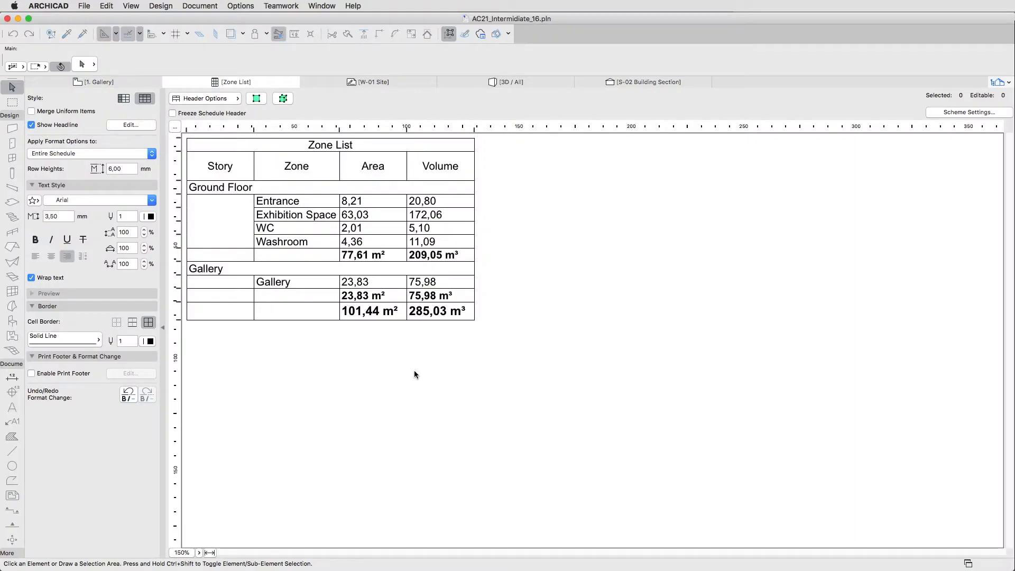
pyautogui.moveTo(398, 365)
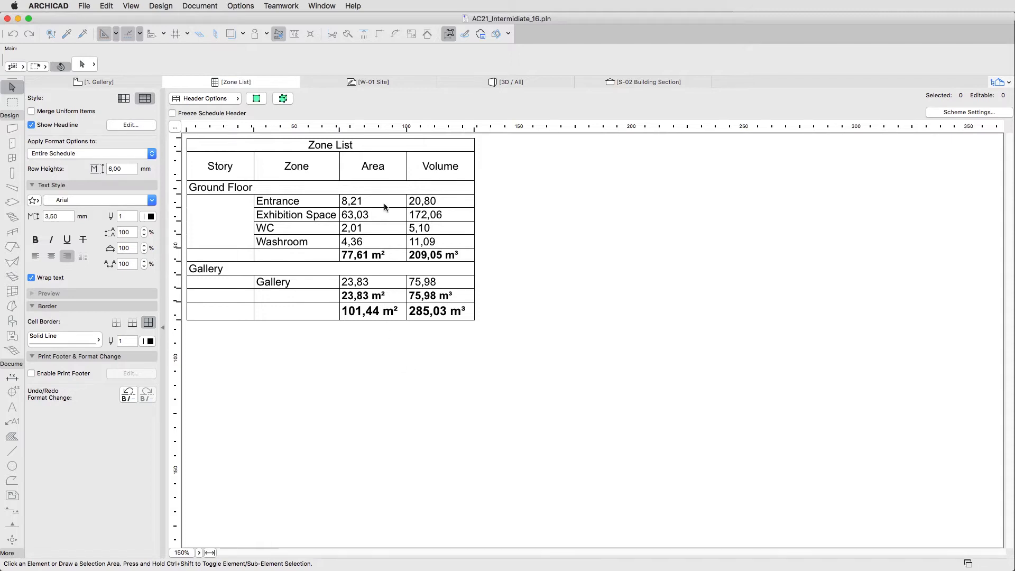
pyautogui.moveTo(441, 331)
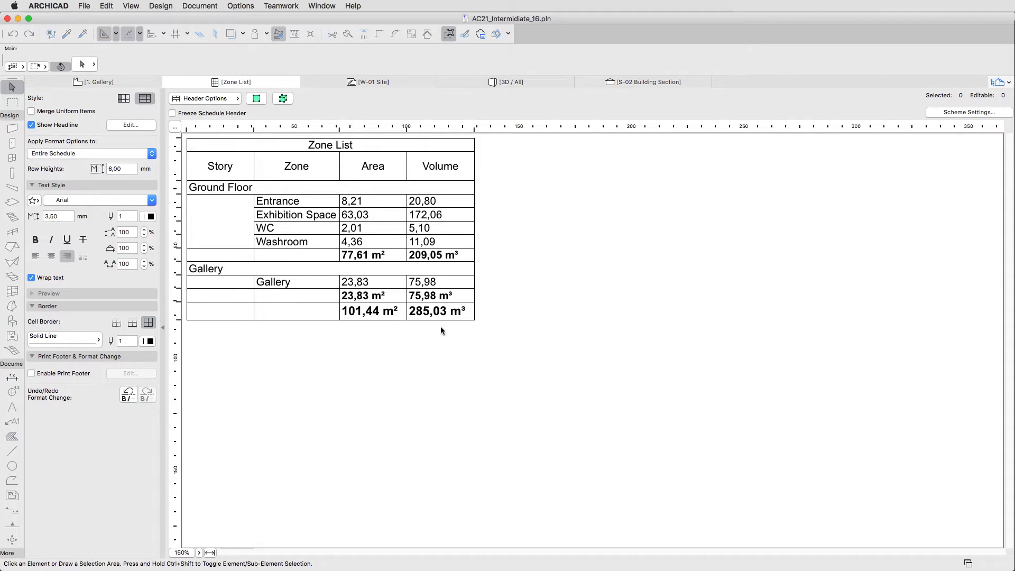
pyautogui.moveTo(517, 175)
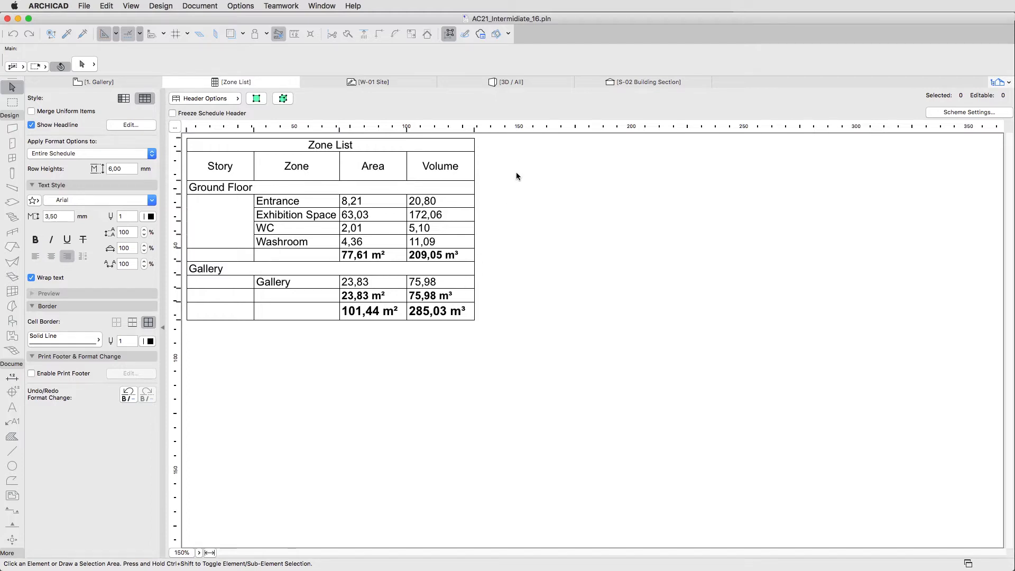
# Step: Show the house in the 3D window with every layer set to wireframe display
pyautogui.click(510, 81)
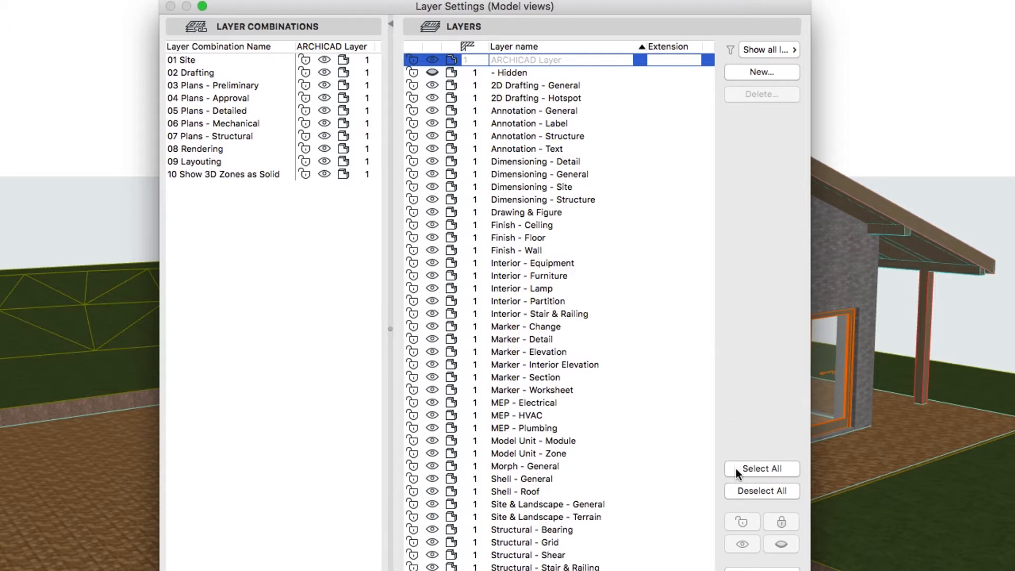
pyautogui.click(761, 468)
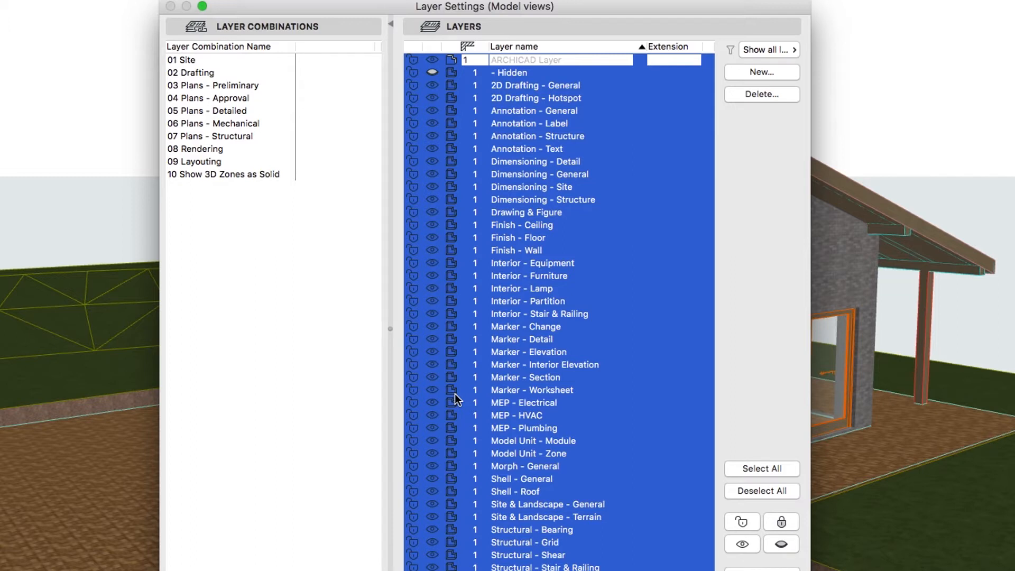
pyautogui.moveTo(722, 487)
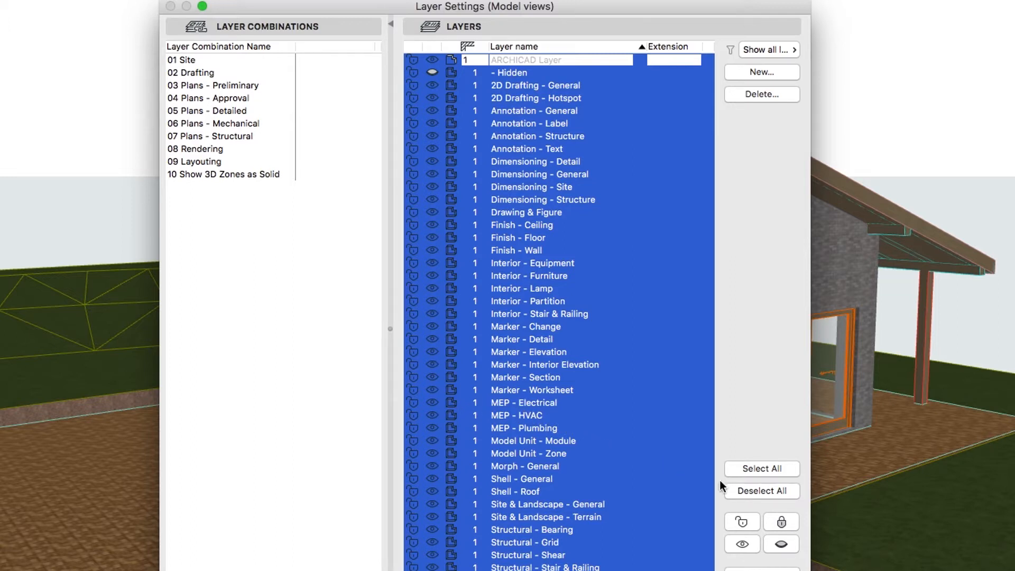
pyautogui.click(761, 490)
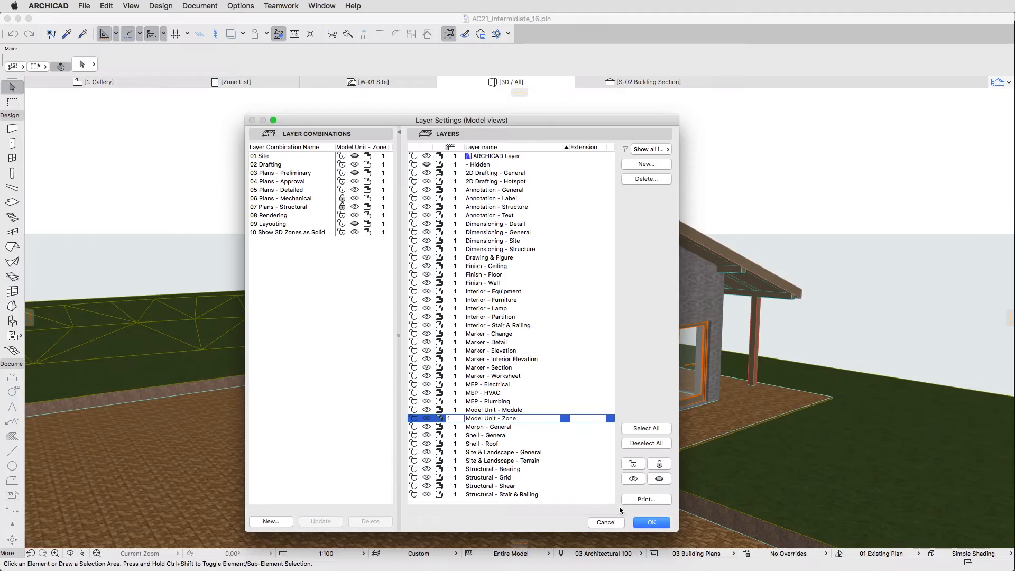
pyautogui.click(650, 522)
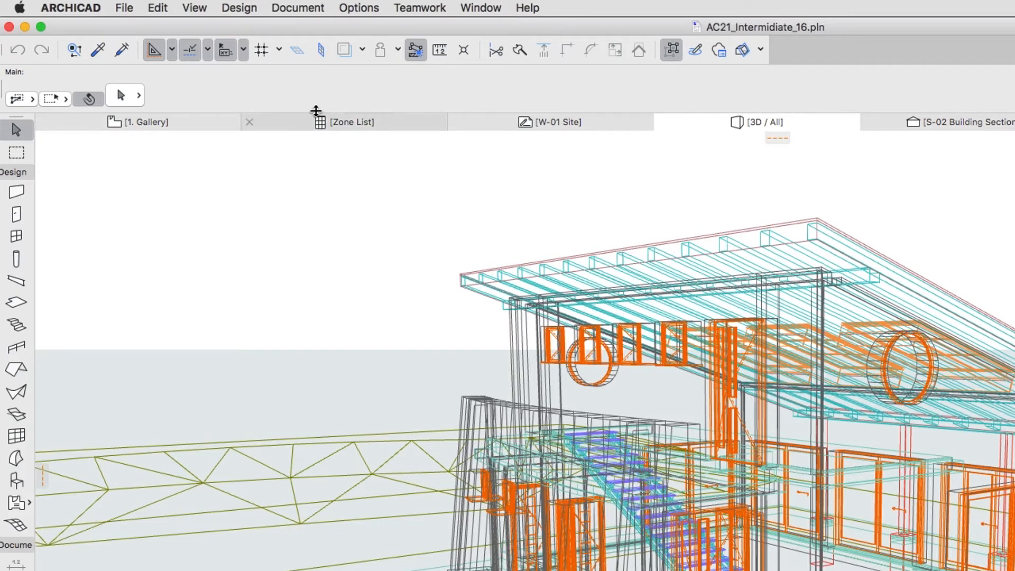
# Step: Tick Zone in Filter and Cut Elements in 3D so zones appear as volumes
pyautogui.click(194, 7)
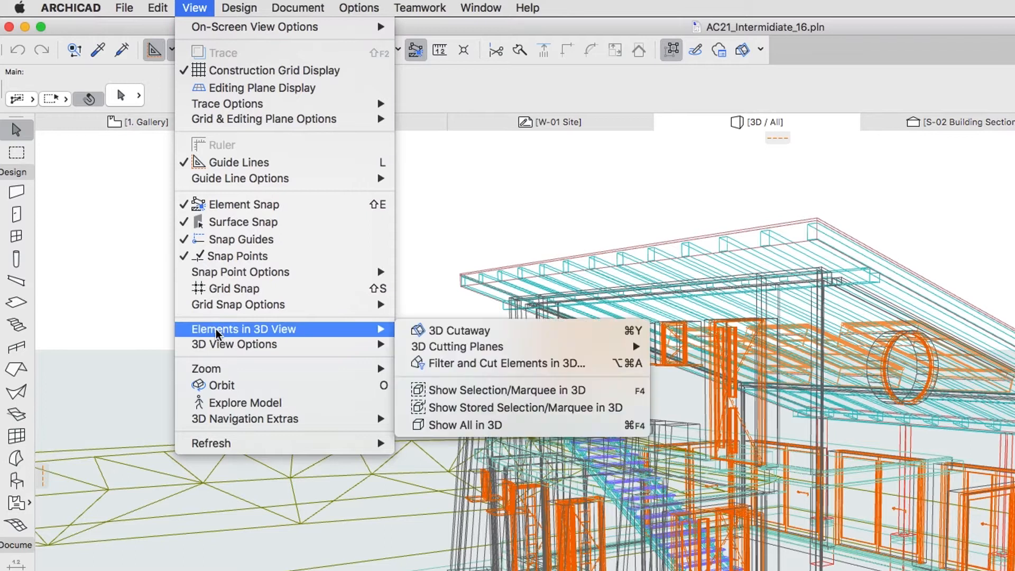
pyautogui.moveTo(460, 329)
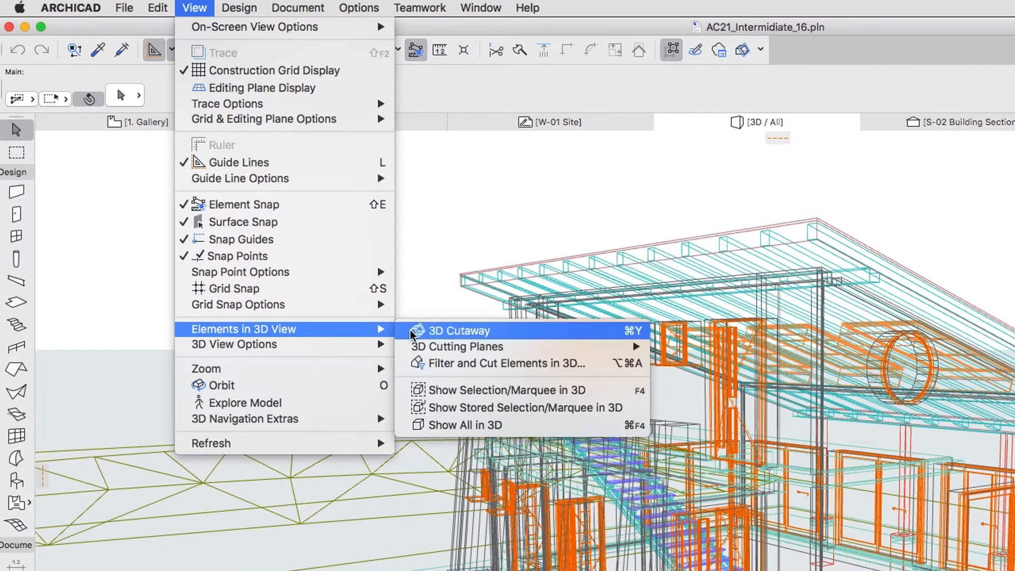
pyautogui.moveTo(498, 363)
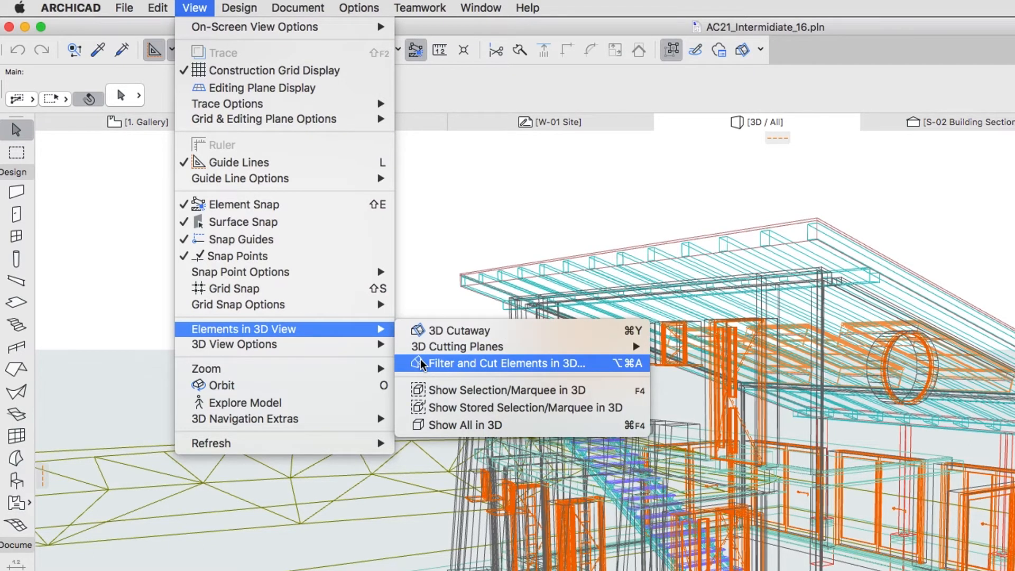
pyautogui.click(501, 362)
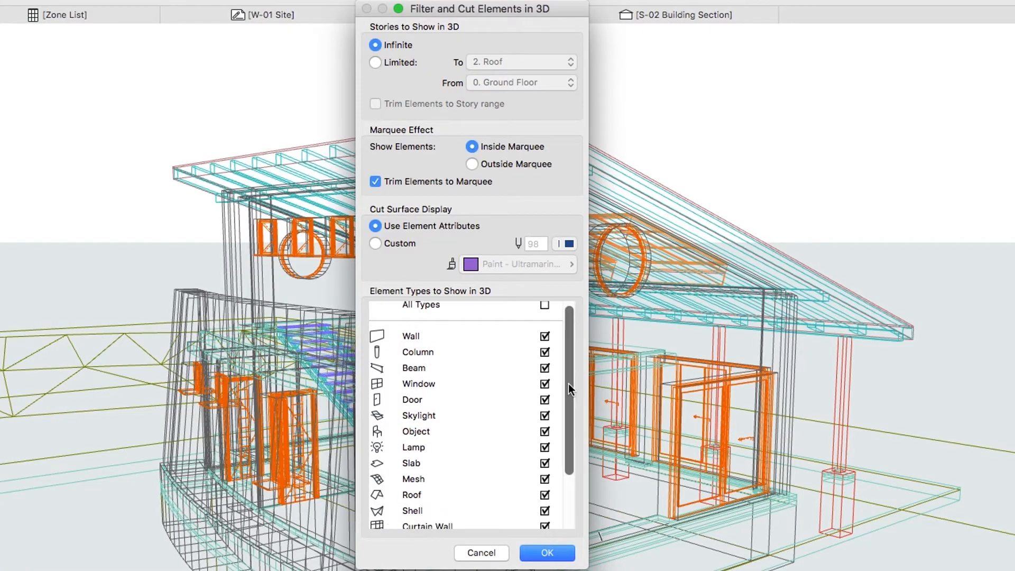
pyautogui.scroll(-3)
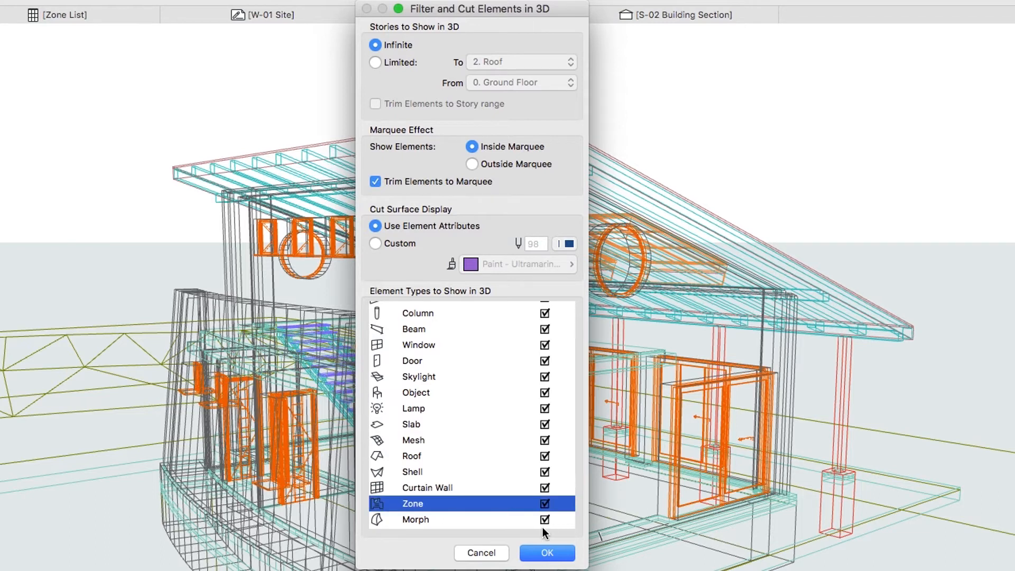
pyautogui.click(546, 552)
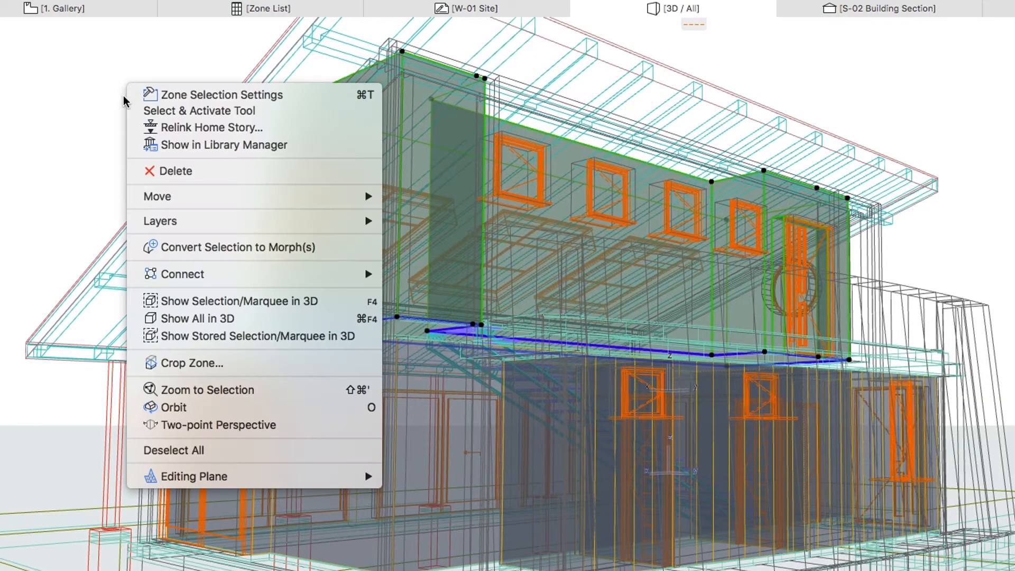
pyautogui.moveTo(181, 274)
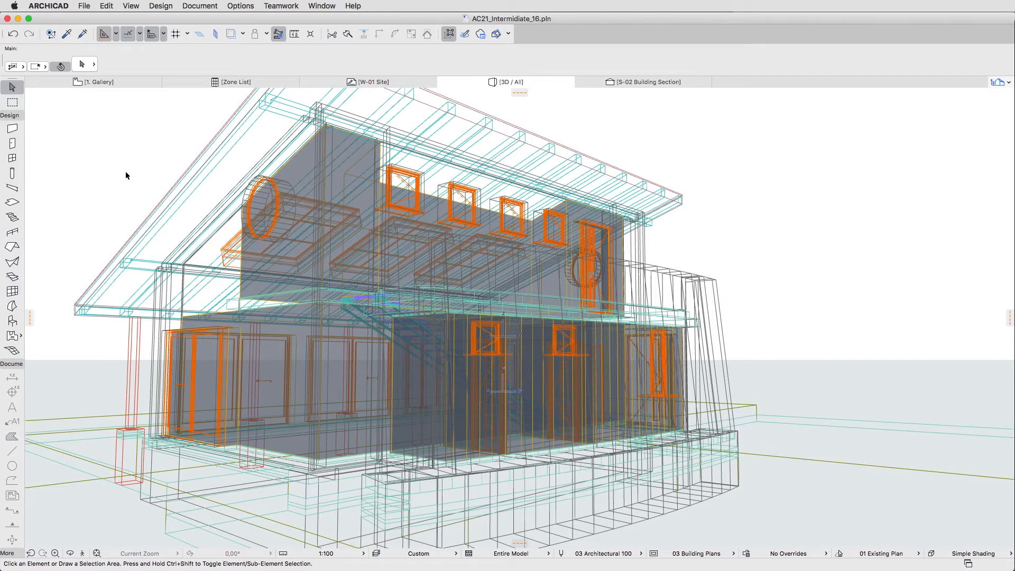
pyautogui.moveTo(174, 262)
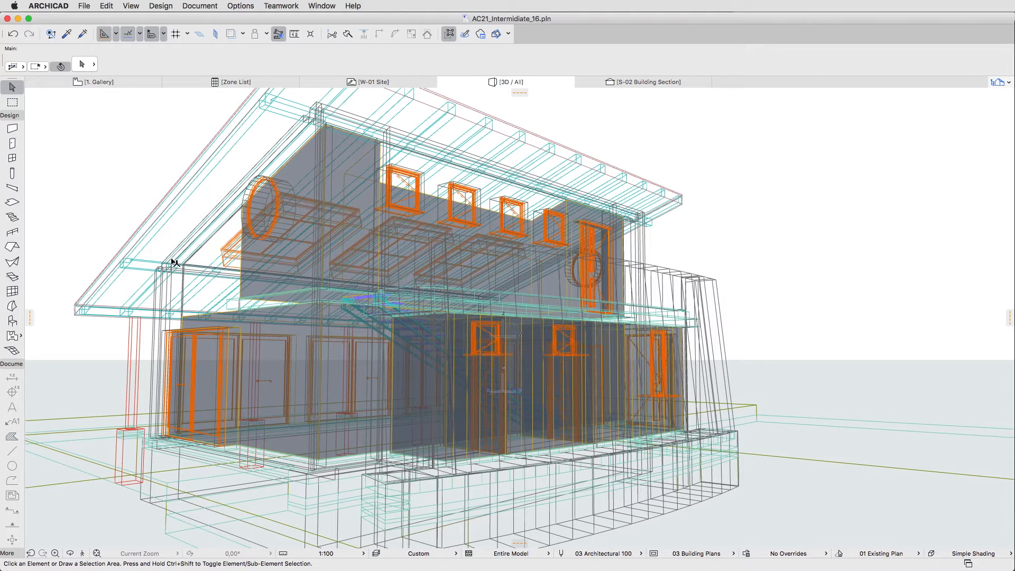
# Step: Stretch the ground-floor Exhibition Space zone's top upward toward the sloping roof
pyautogui.click(184, 318)
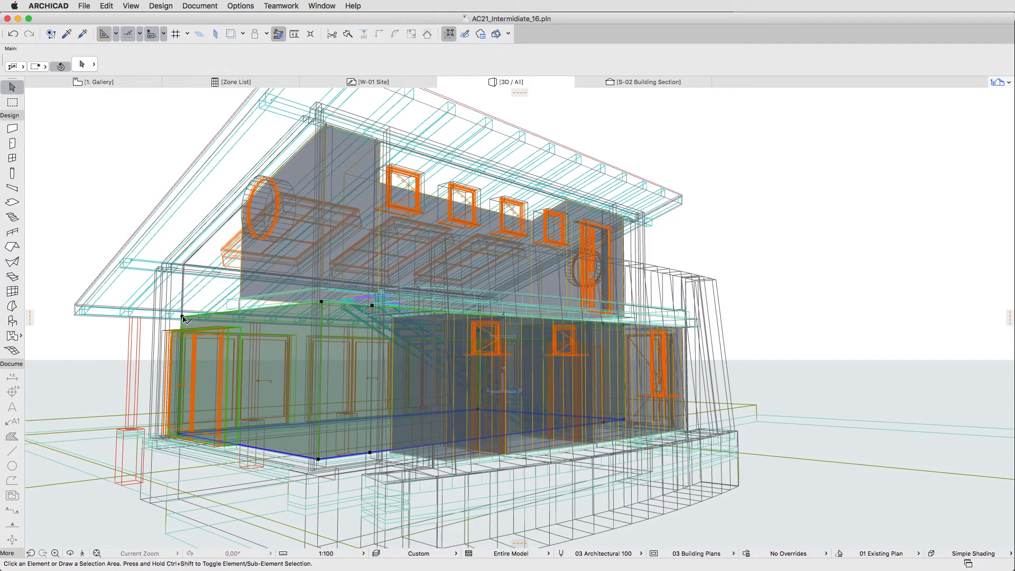
pyautogui.click(322, 304)
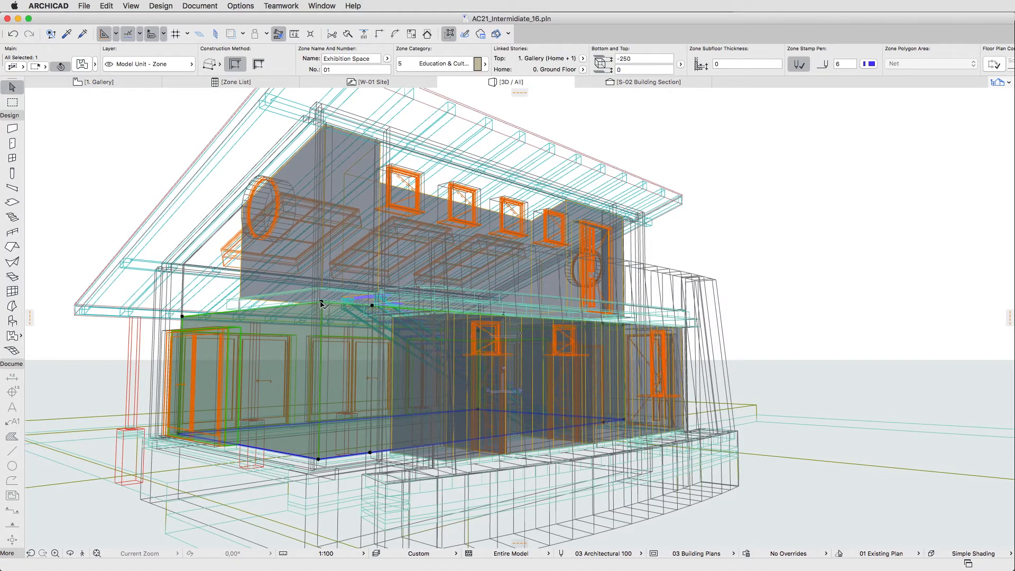
pyautogui.click(322, 305)
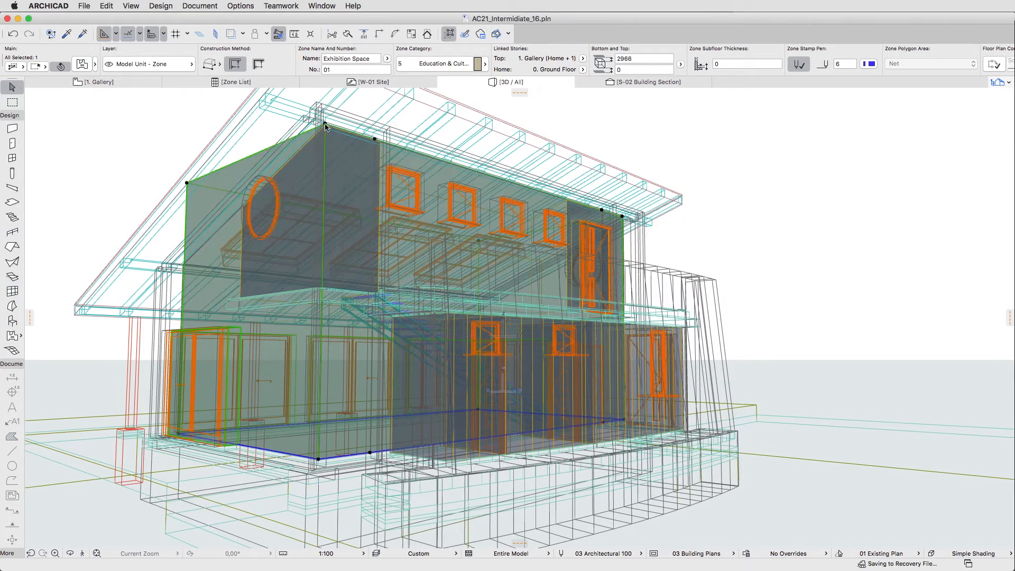
pyautogui.rightClick(326, 128)
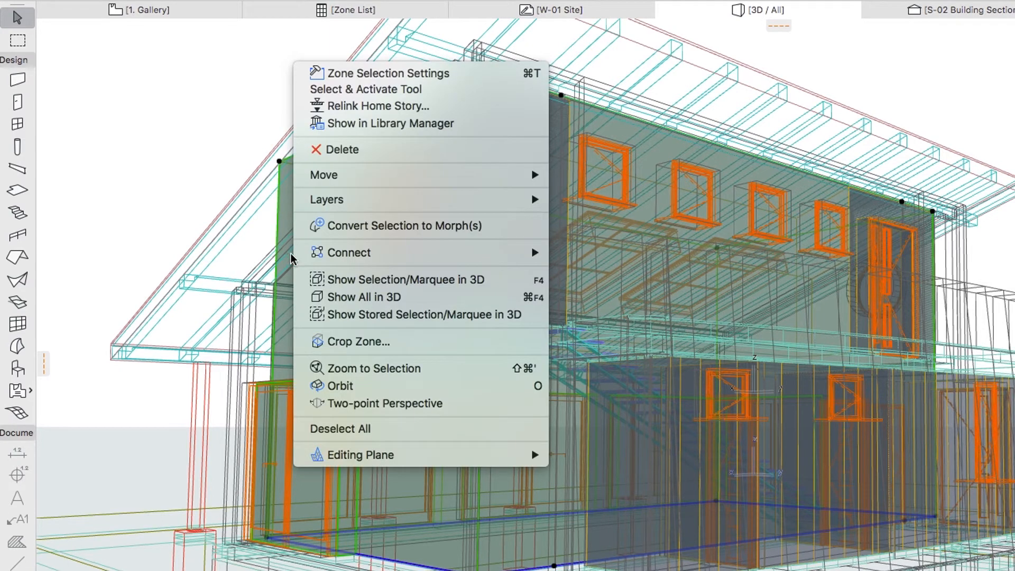
pyautogui.moveTo(350, 252)
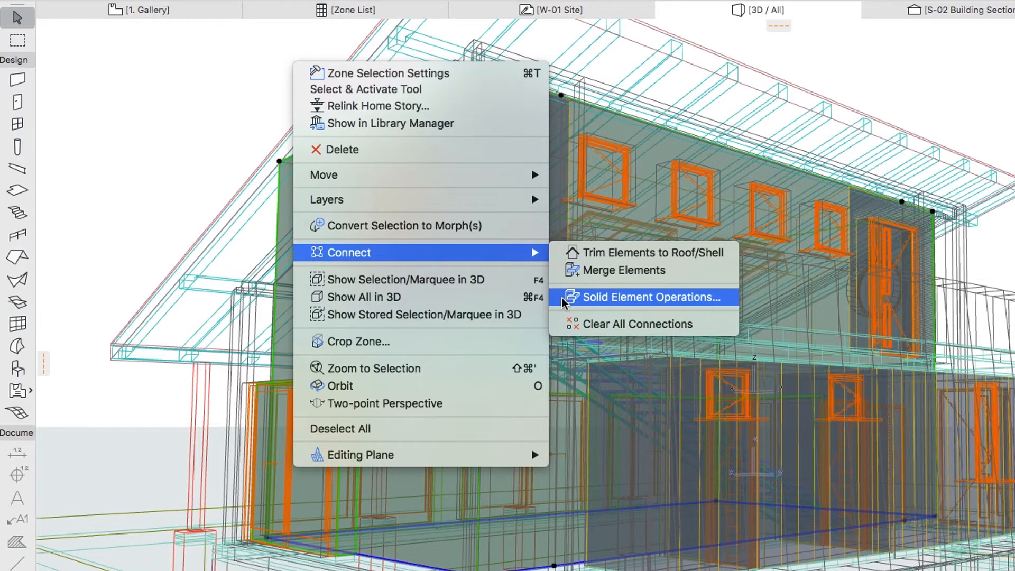
# Step: Subtract the gallery slab from the zone using Subtraction with upward extrusion
pyautogui.click(652, 297)
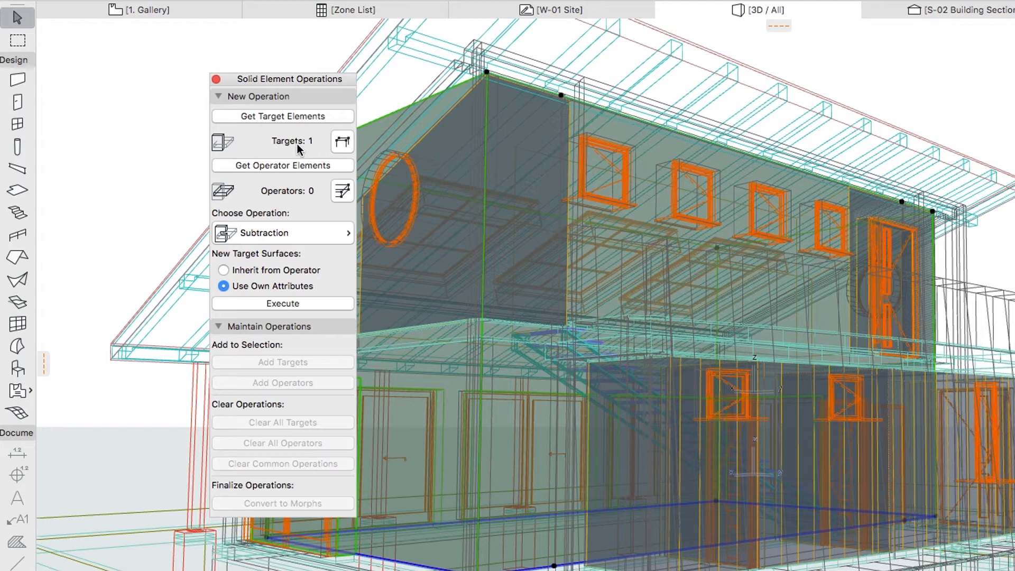
pyautogui.moveTo(25, 25)
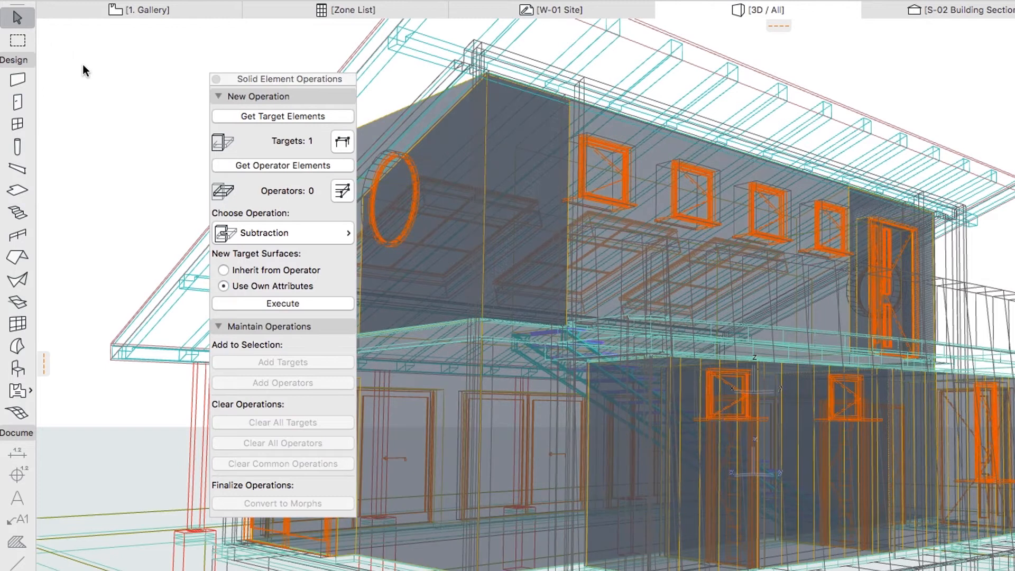
pyautogui.moveTo(449, 296)
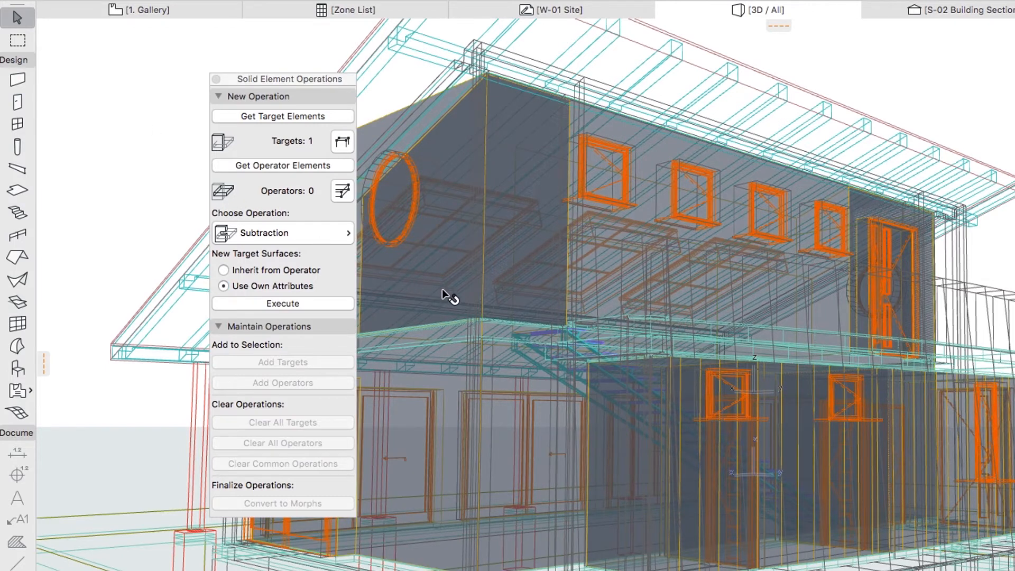
pyautogui.moveTo(485, 324)
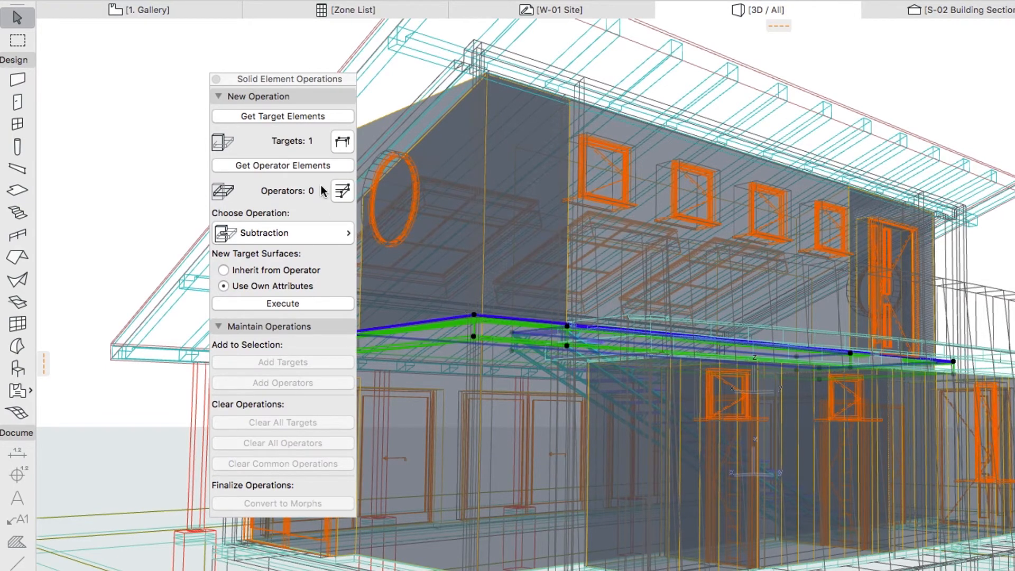
pyautogui.click(281, 165)
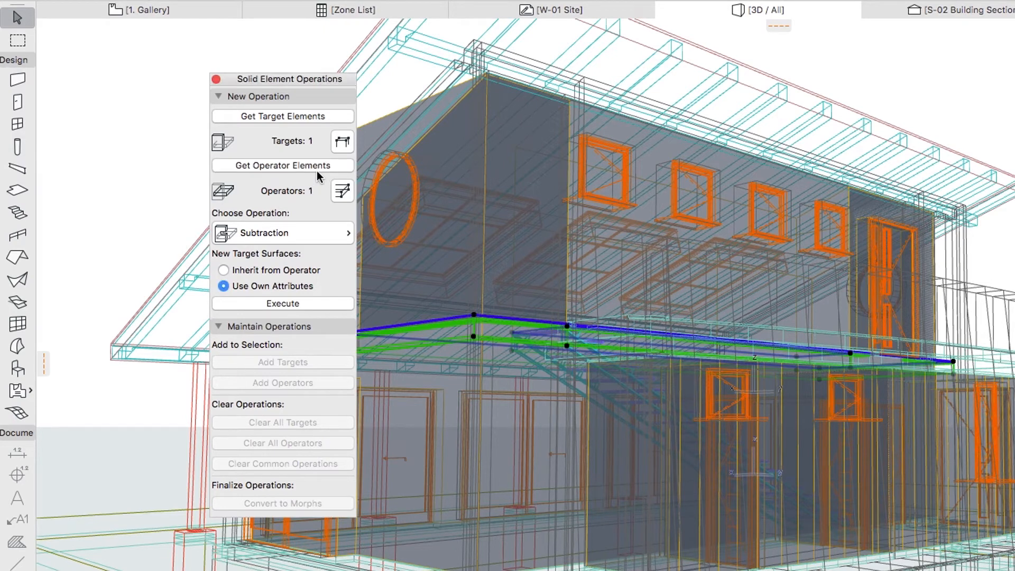
pyautogui.click(282, 233)
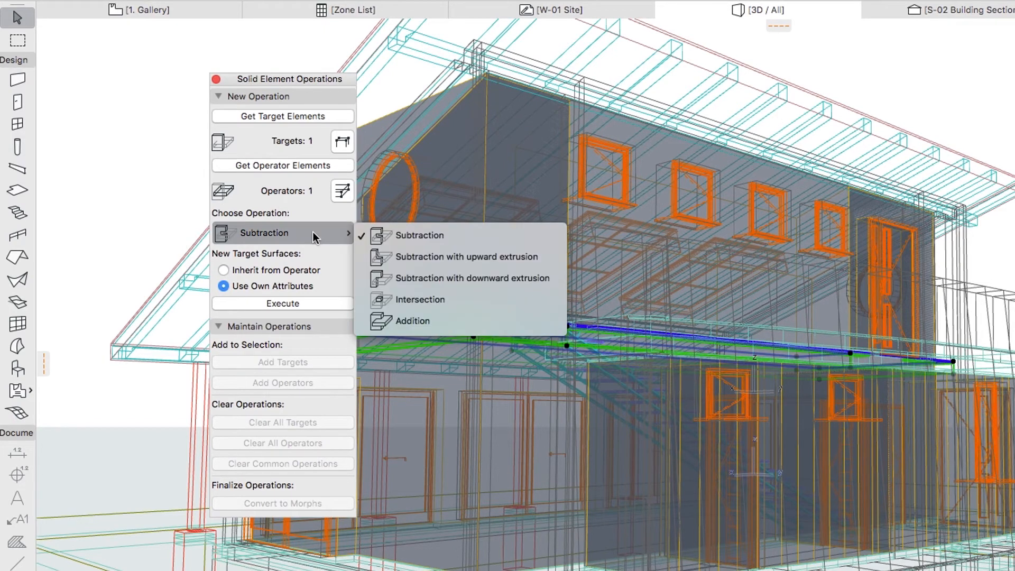
pyautogui.moveTo(463, 256)
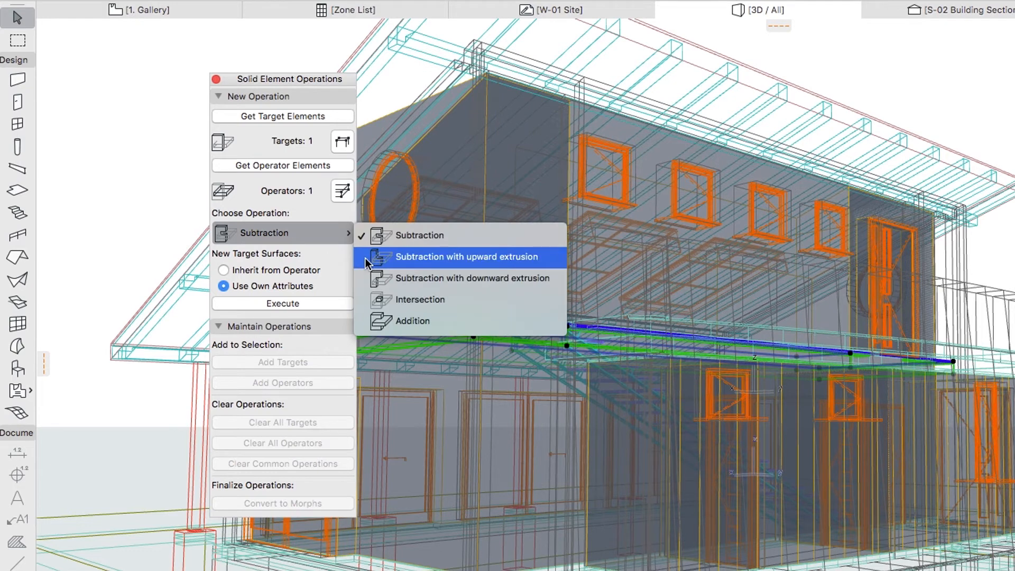
pyautogui.click(464, 256)
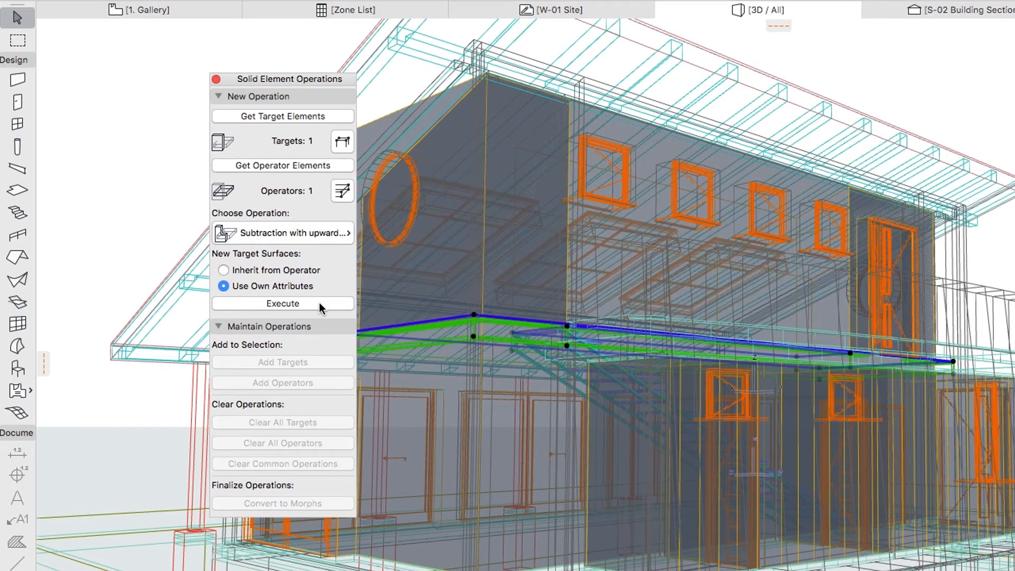
pyautogui.click(282, 303)
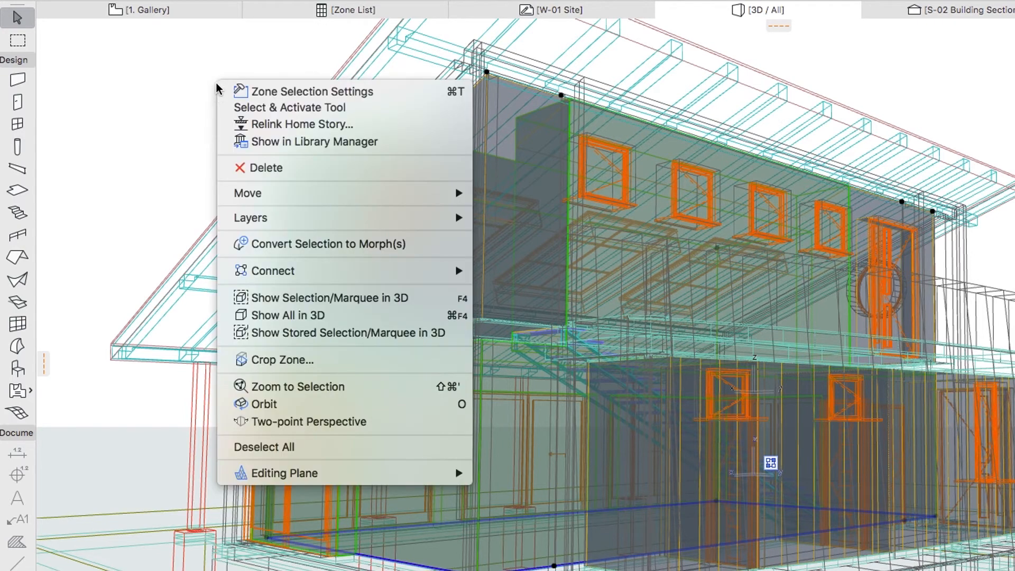
pyautogui.moveTo(273, 270)
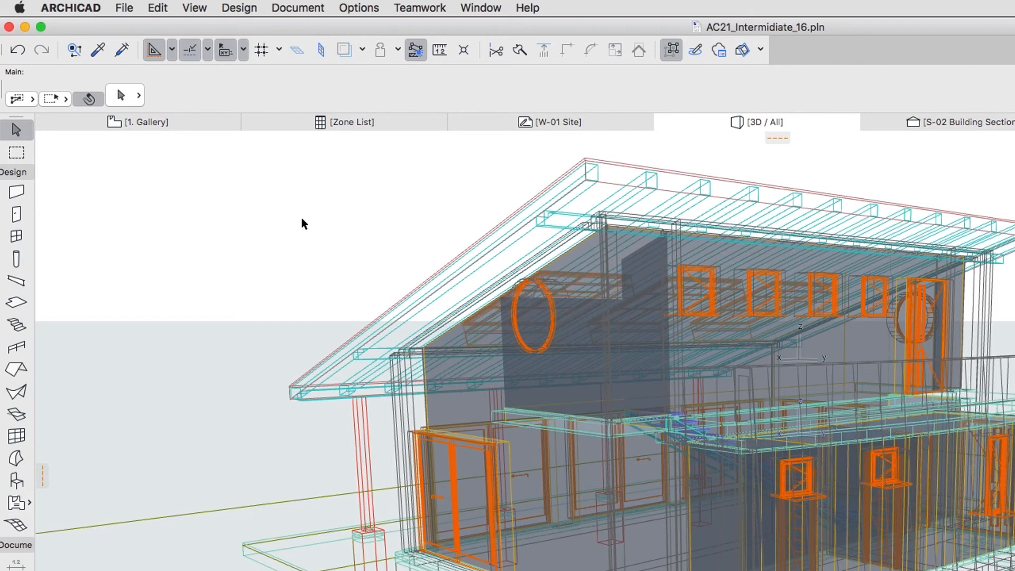
# Step: Untick Zone in Filter and Cut Elements in 3D so zones are hidden again
pyautogui.click(193, 7)
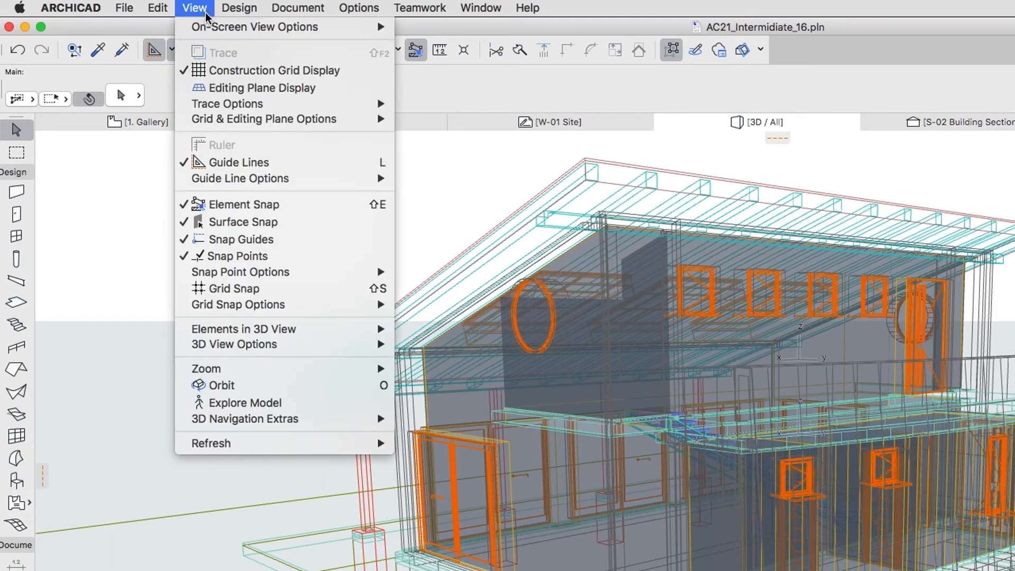
pyautogui.moveTo(244, 329)
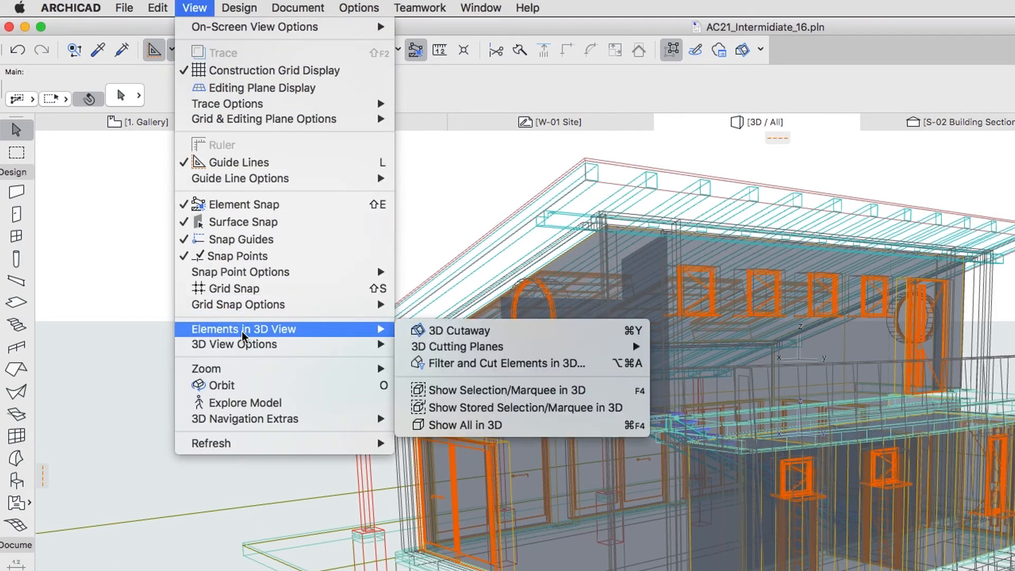
pyautogui.moveTo(505, 362)
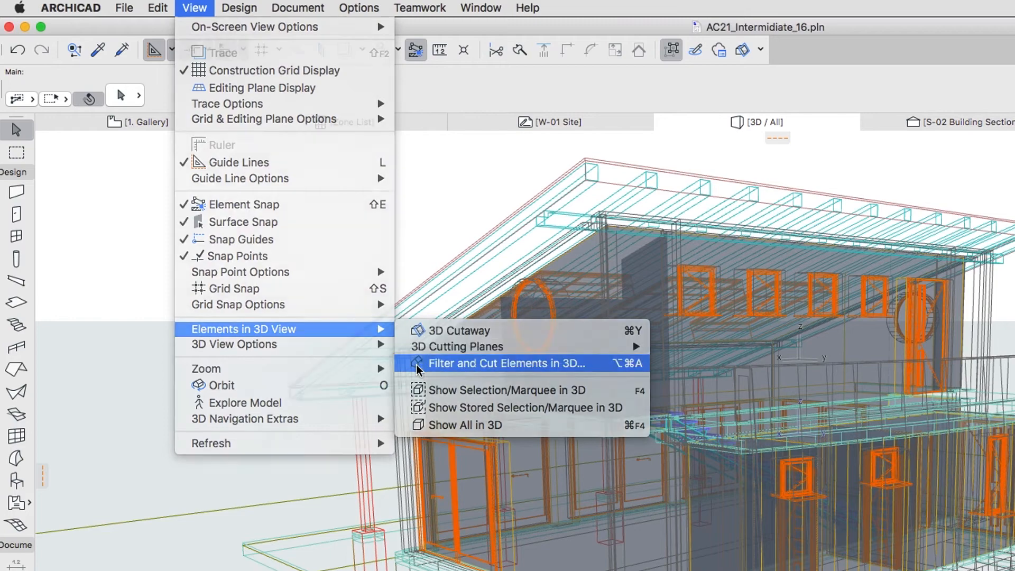
pyautogui.click(505, 363)
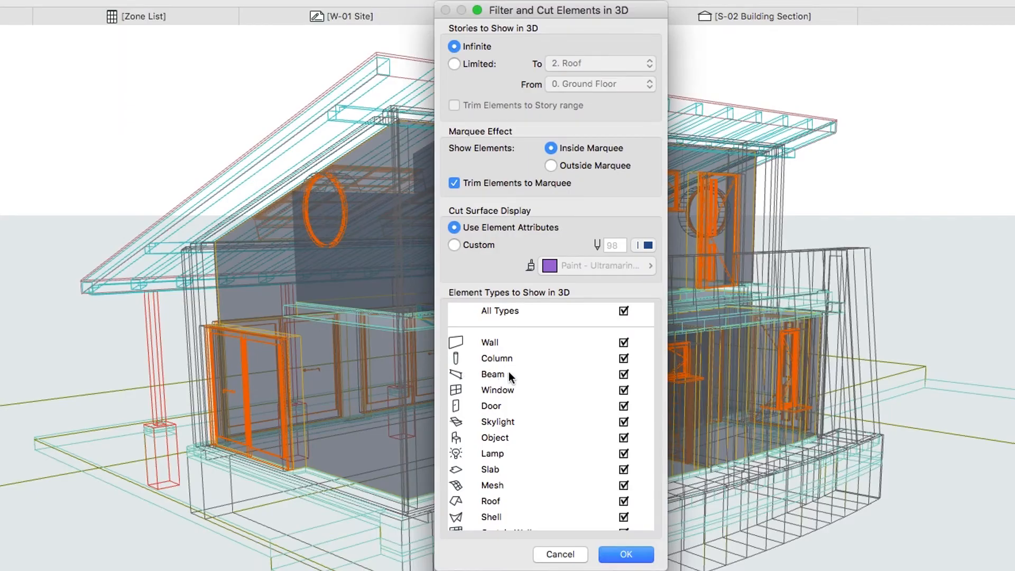
pyautogui.scroll(-3)
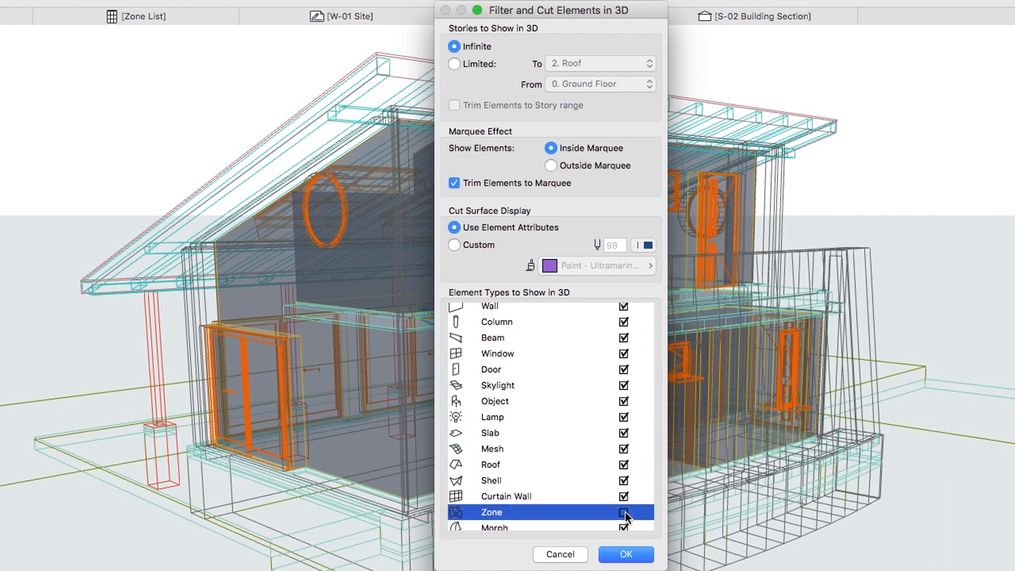
pyautogui.click(624, 554)
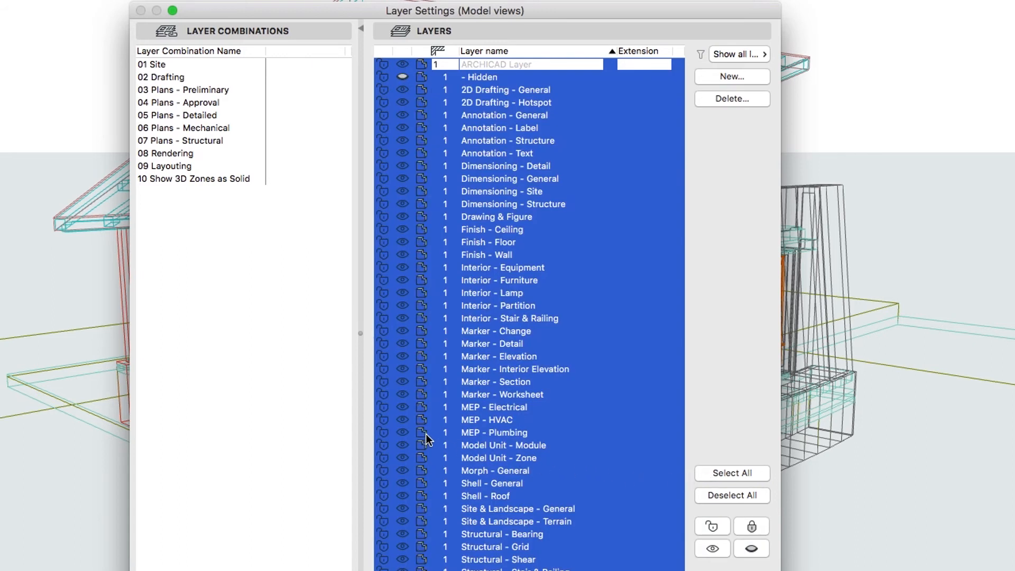
# Step: Set all layers visible so the 3D view shows the solid textured building
pyautogui.click(731, 495)
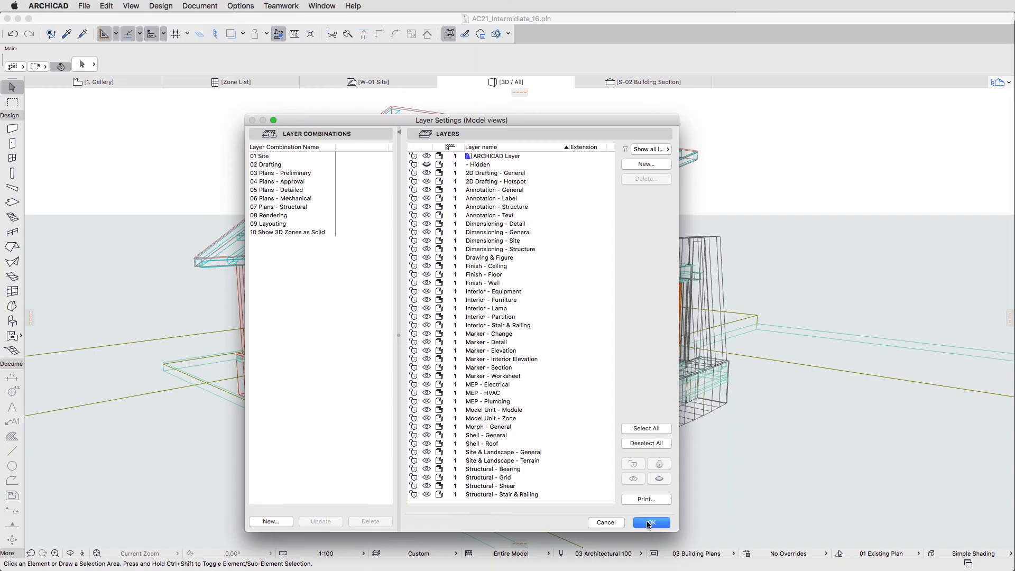
pyautogui.click(650, 522)
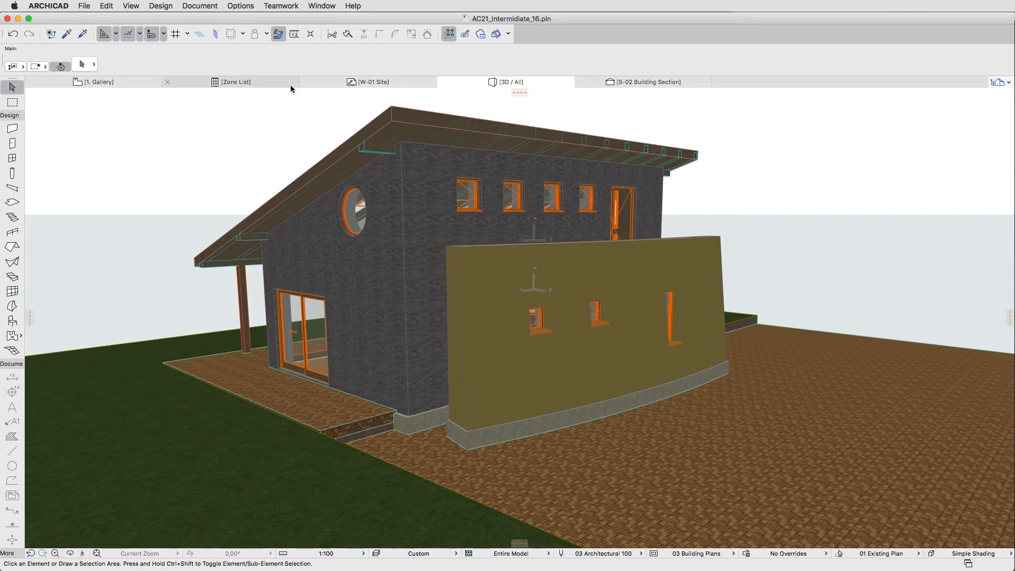
pyautogui.click(236, 82)
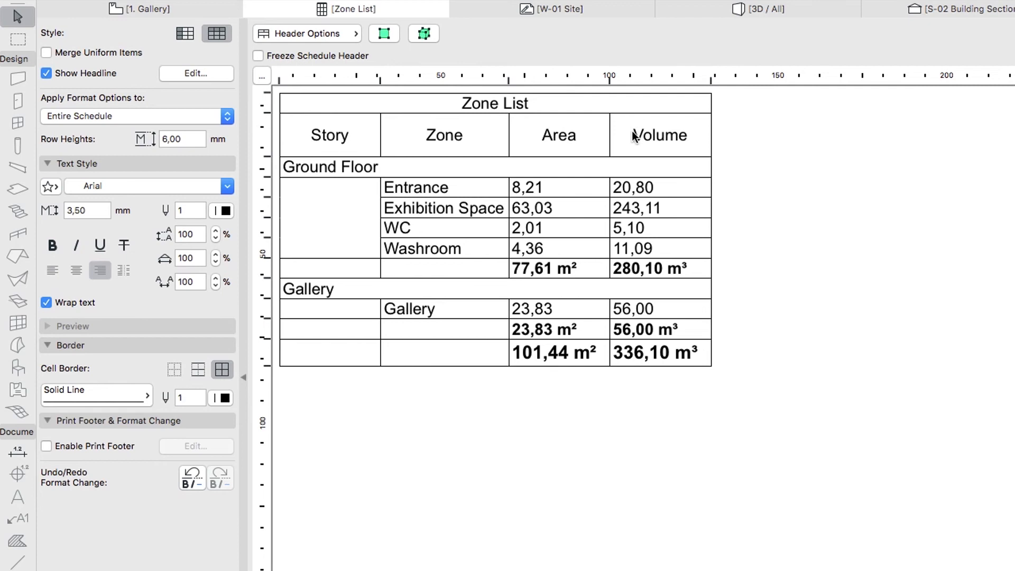
pyautogui.moveTo(637, 375)
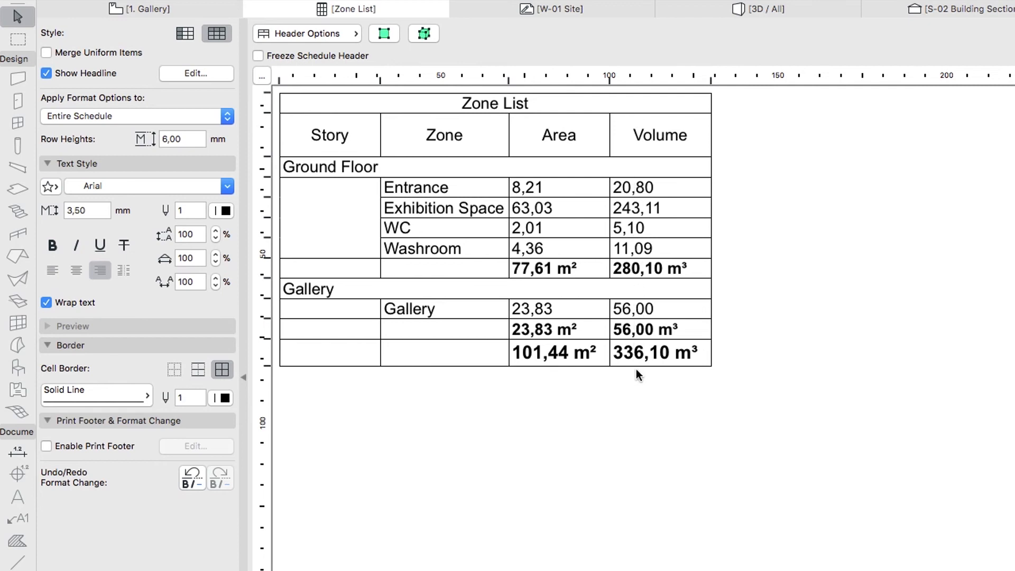